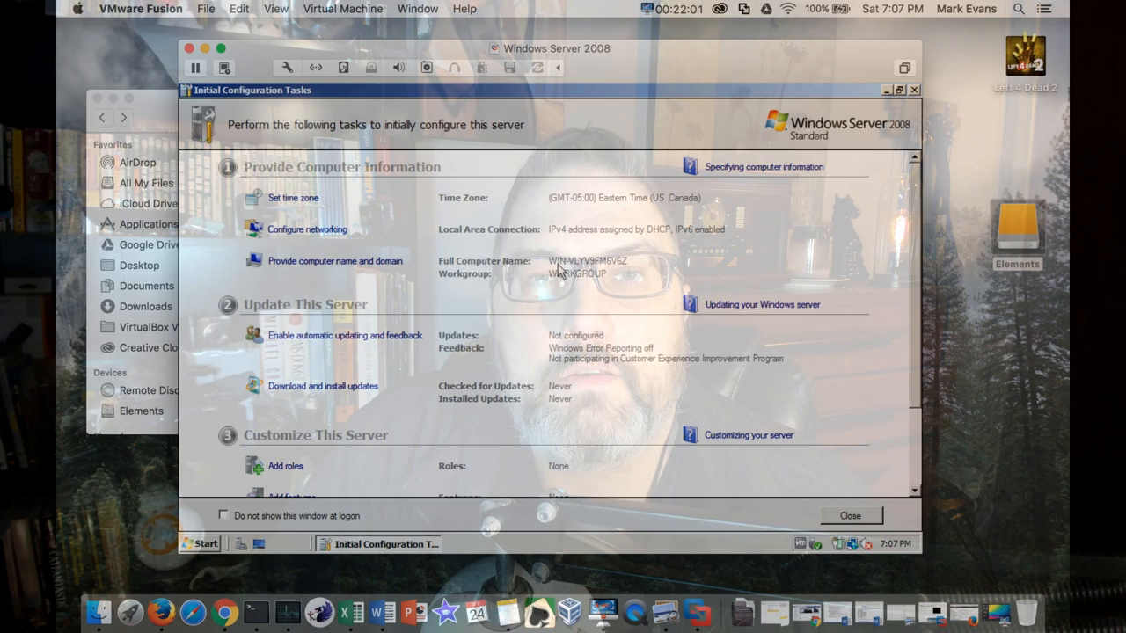
mouse_move(319, 240)
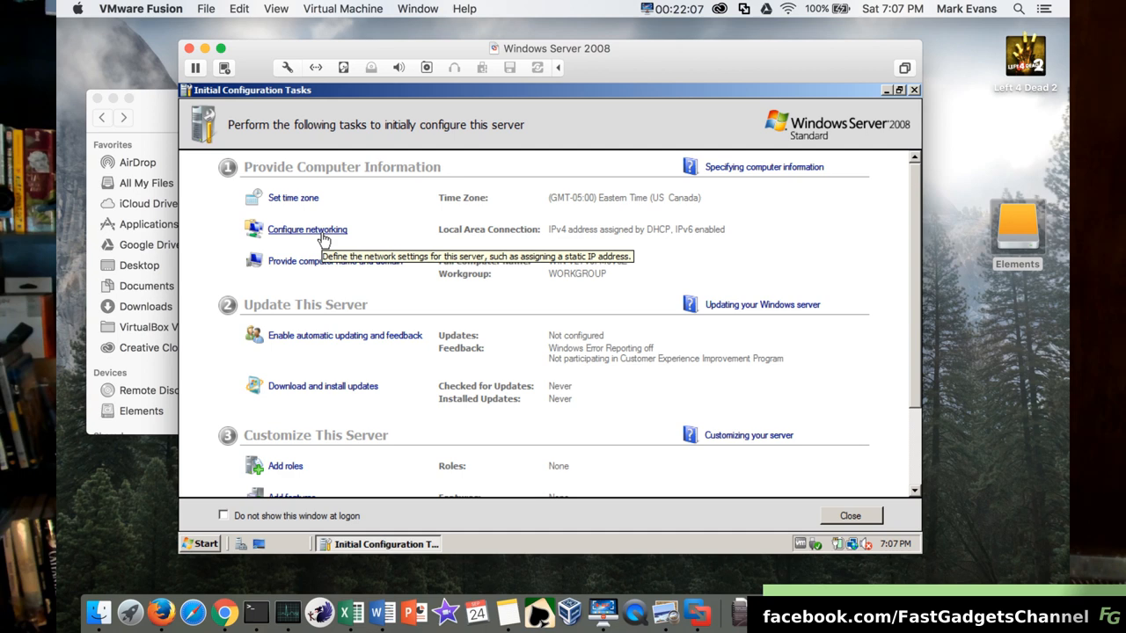
mouse_move(395, 236)
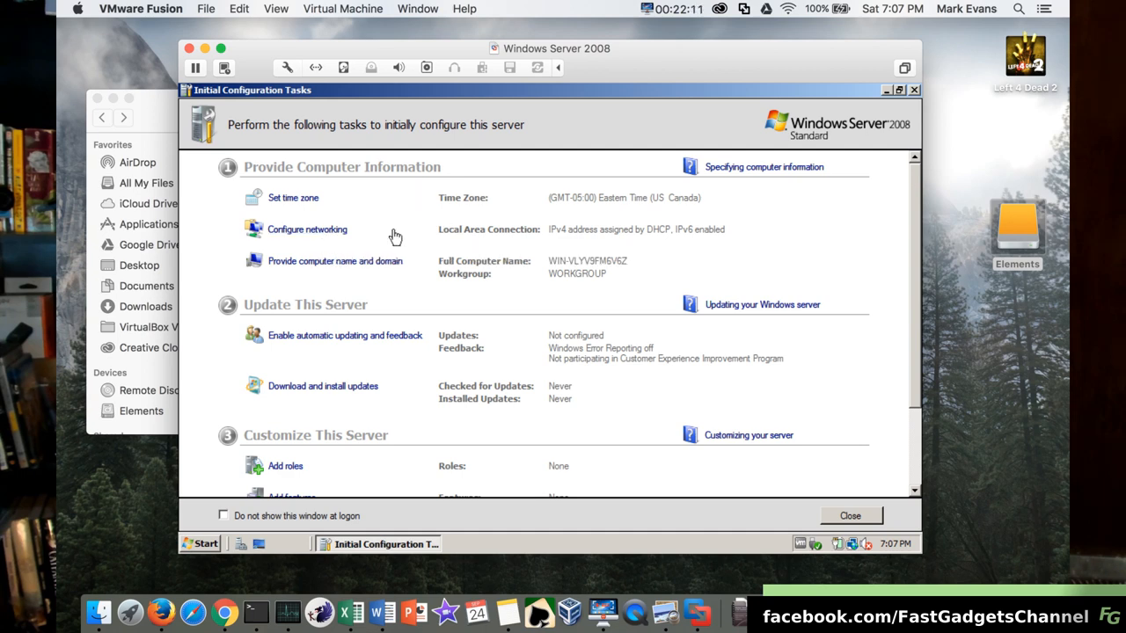
Open the Windows Server 2008 Start menu from the taskbar over Initial Configuration Tasks.
click(203, 544)
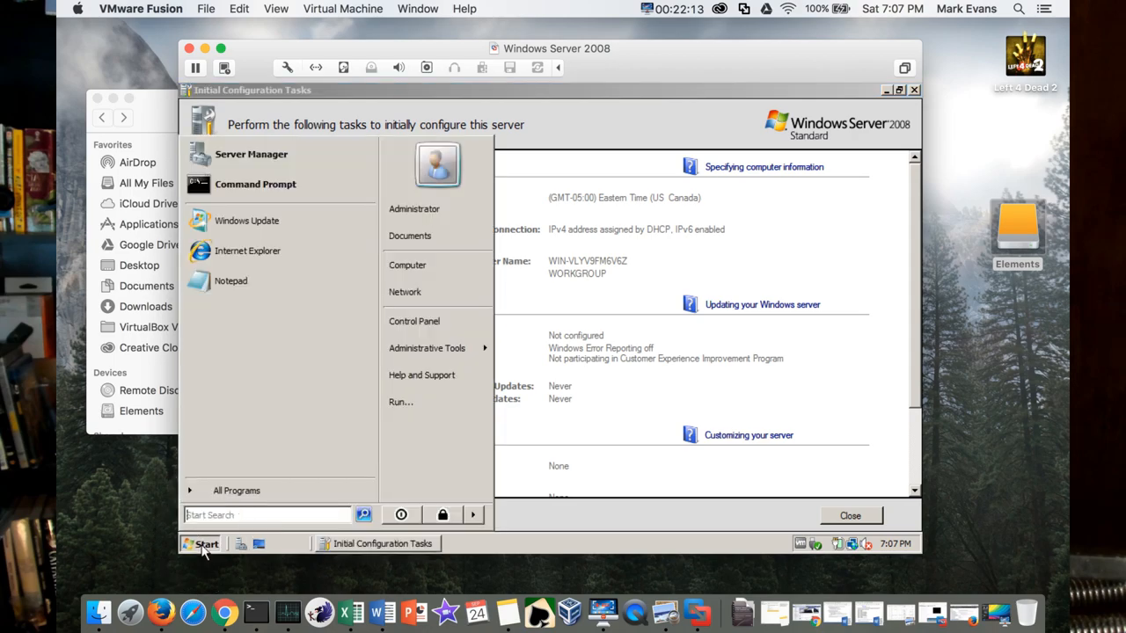